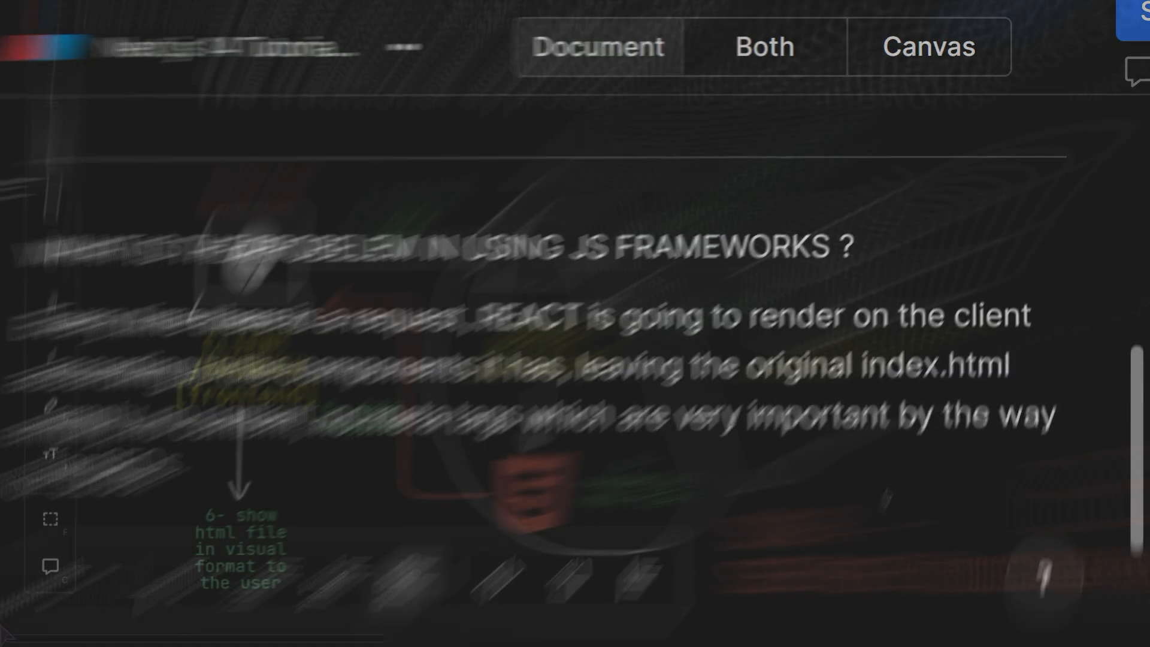
Step: Show the JS Frameworks Approach diagram with React index.html, JSX transpiling and API calls
{"action": "left_click", "coordinate": [673, 27]}
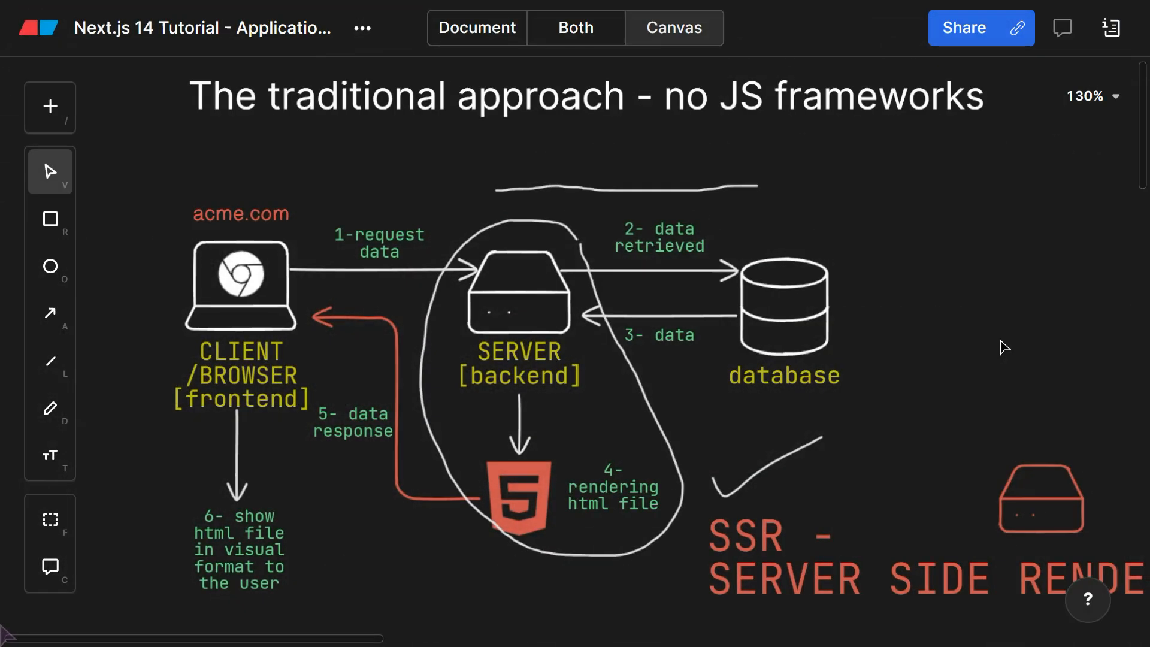
{"action": "mouse_move", "coordinate": [929, 335]}
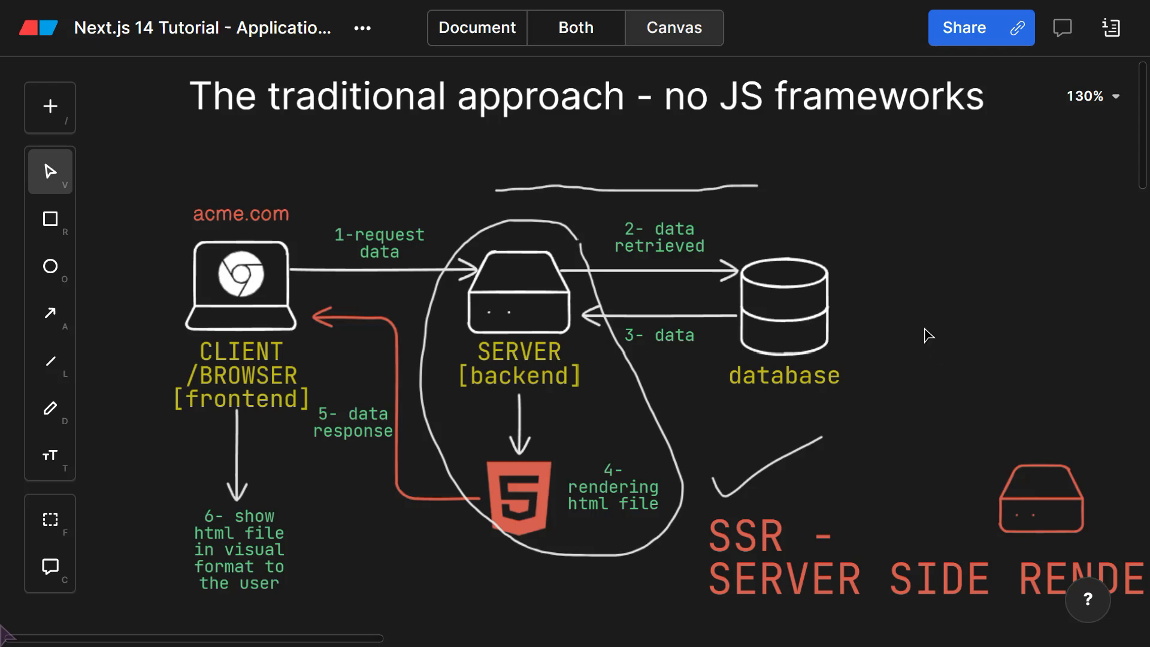
{"action": "mouse_move", "coordinate": [944, 396]}
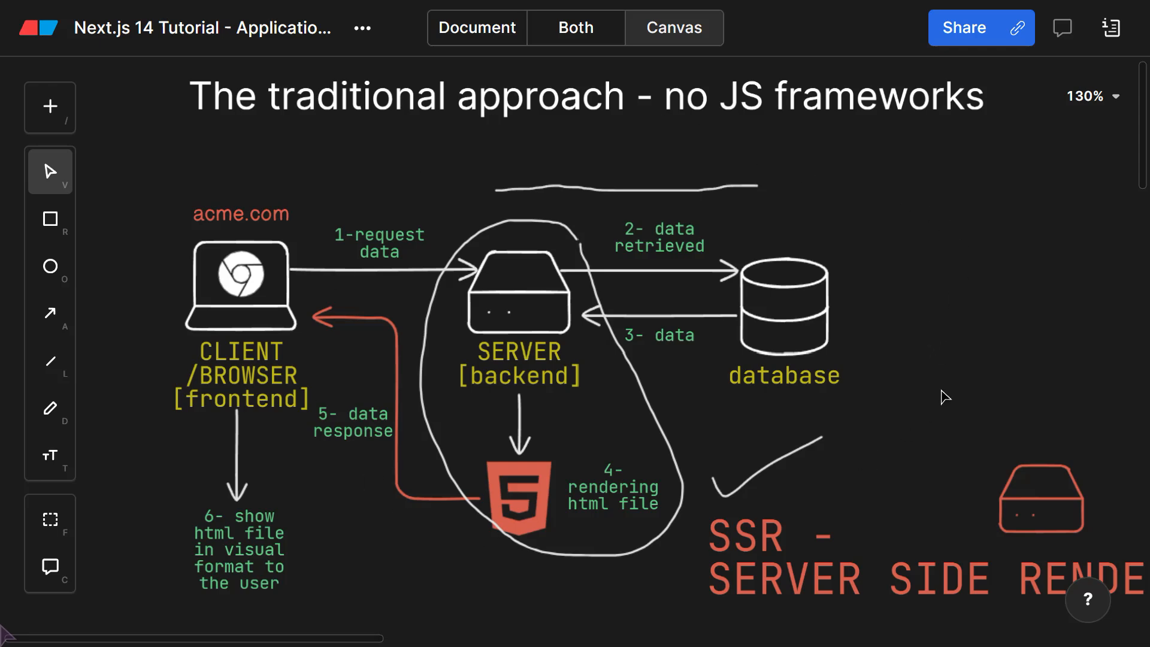
{"action": "mouse_move", "coordinate": [939, 411]}
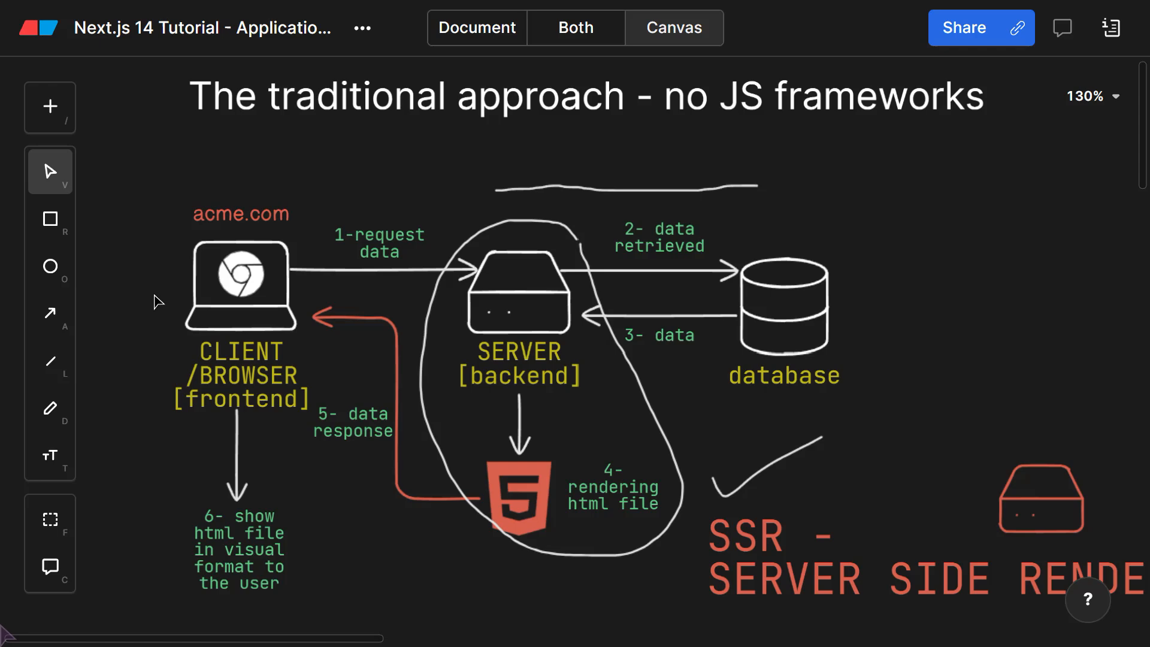
{"action": "mouse_move", "coordinate": [641, 517]}
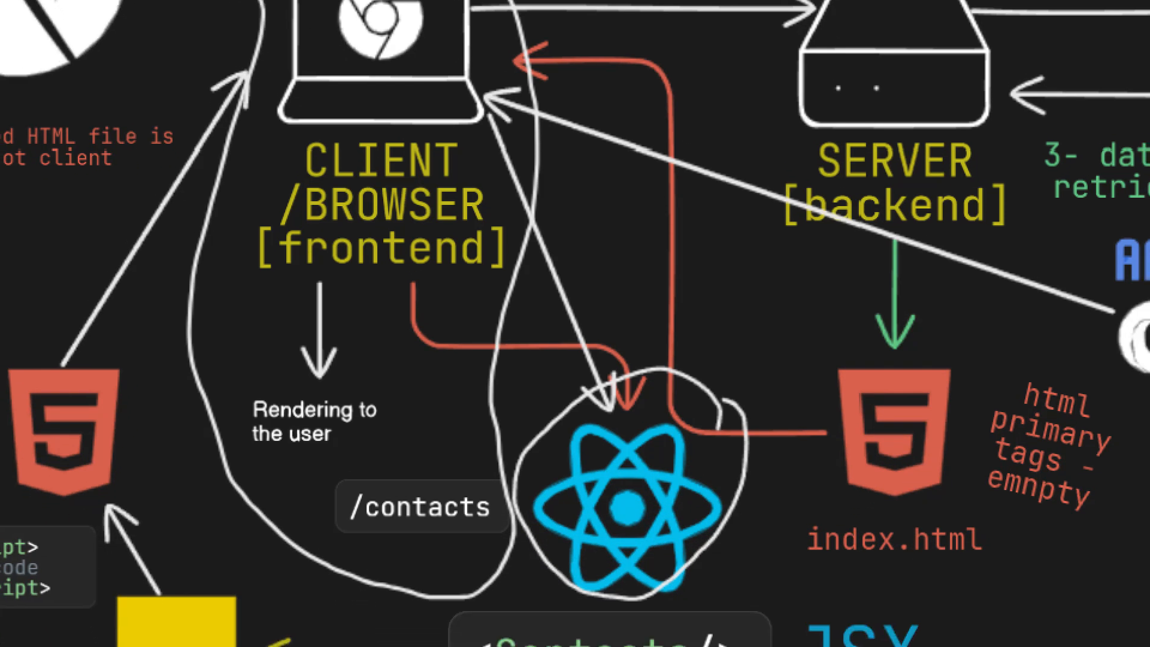
{"action": "scroll", "scroll_direction": "down", "scroll_amount": 3}
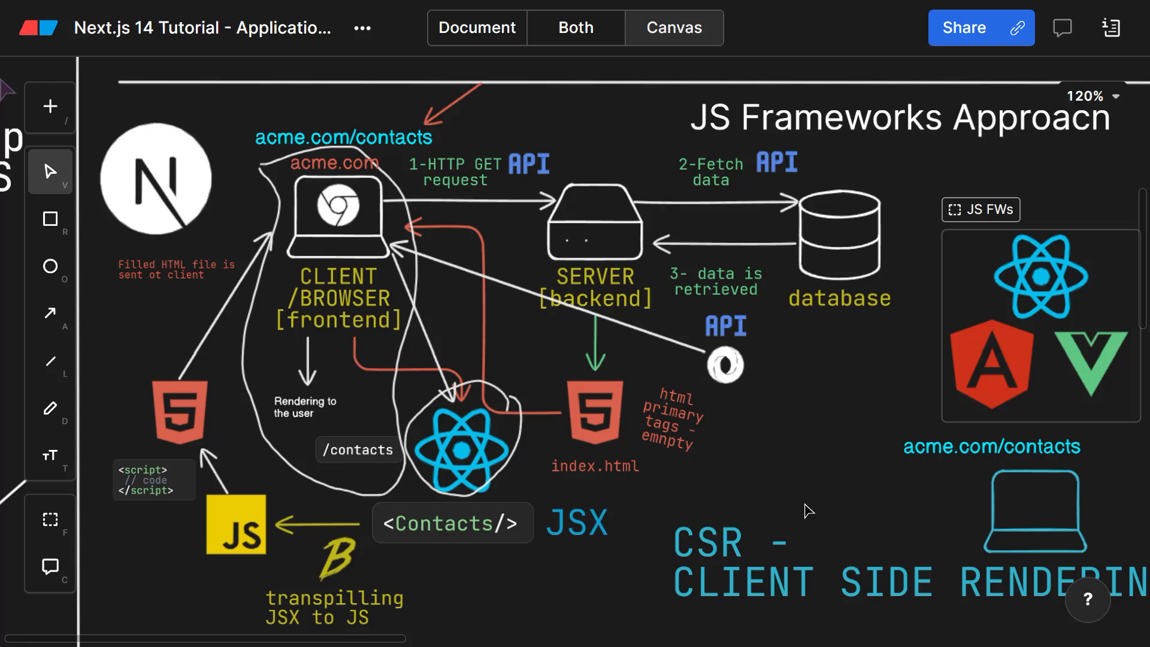
Step: Scroll down to the question asking how the empty HTML gets filled by React
{"action": "scroll", "scroll_direction": "down", "scroll_amount": 3}
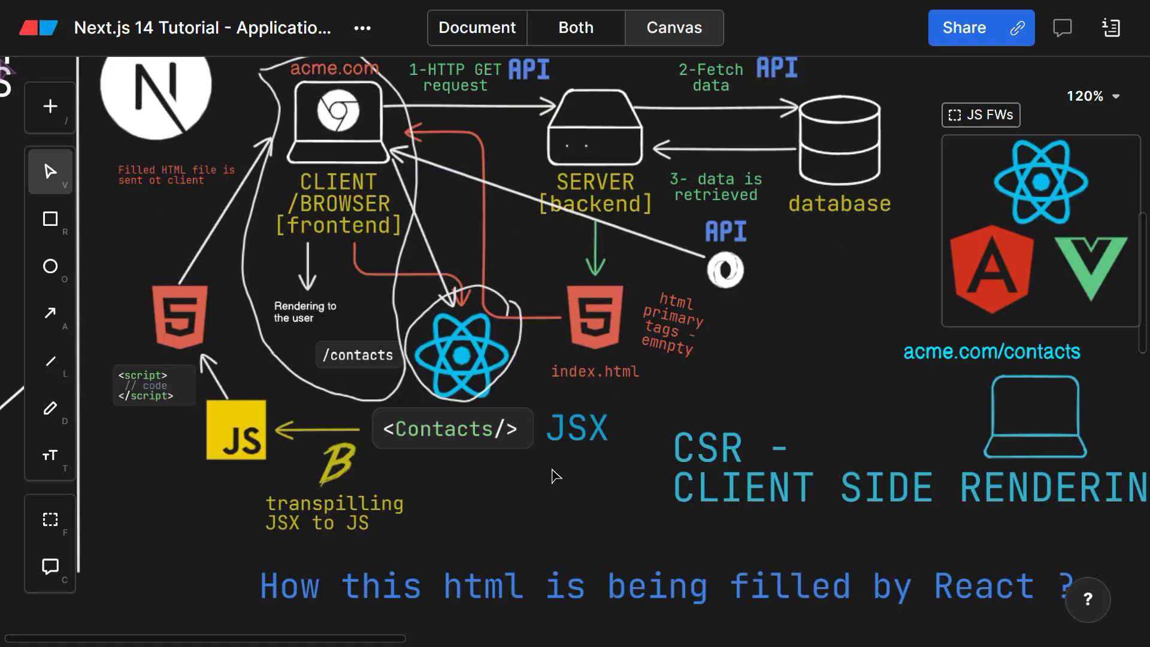
{"action": "mouse_move", "coordinate": [558, 421]}
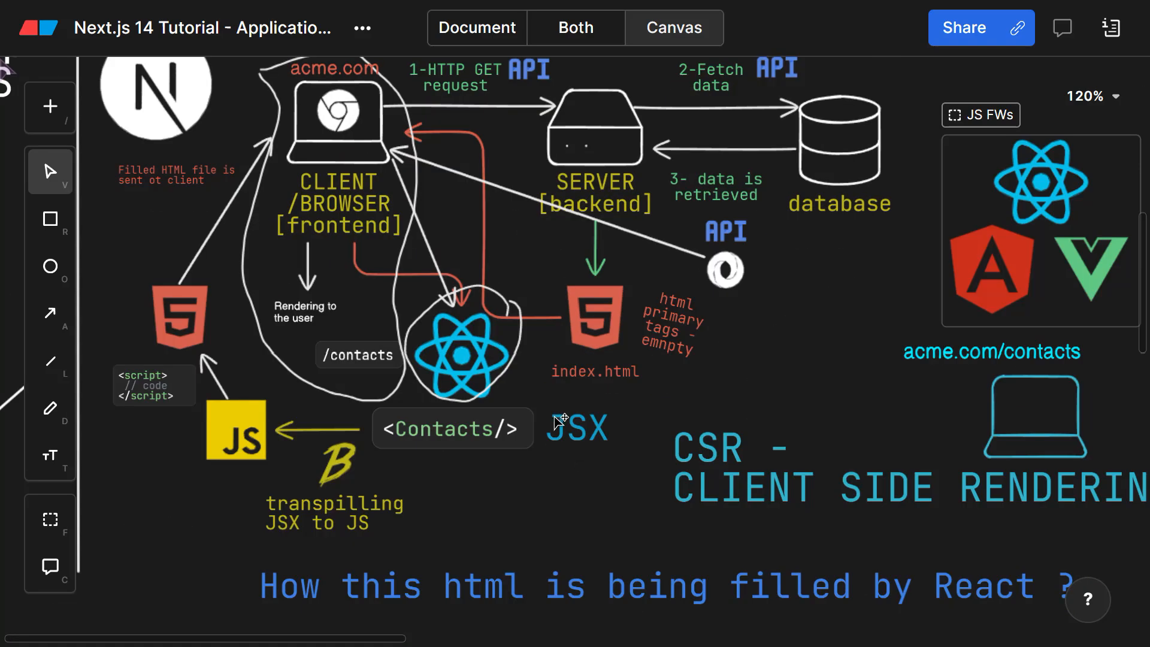
{"action": "scroll", "scroll_direction": "down", "scroll_amount": 3}
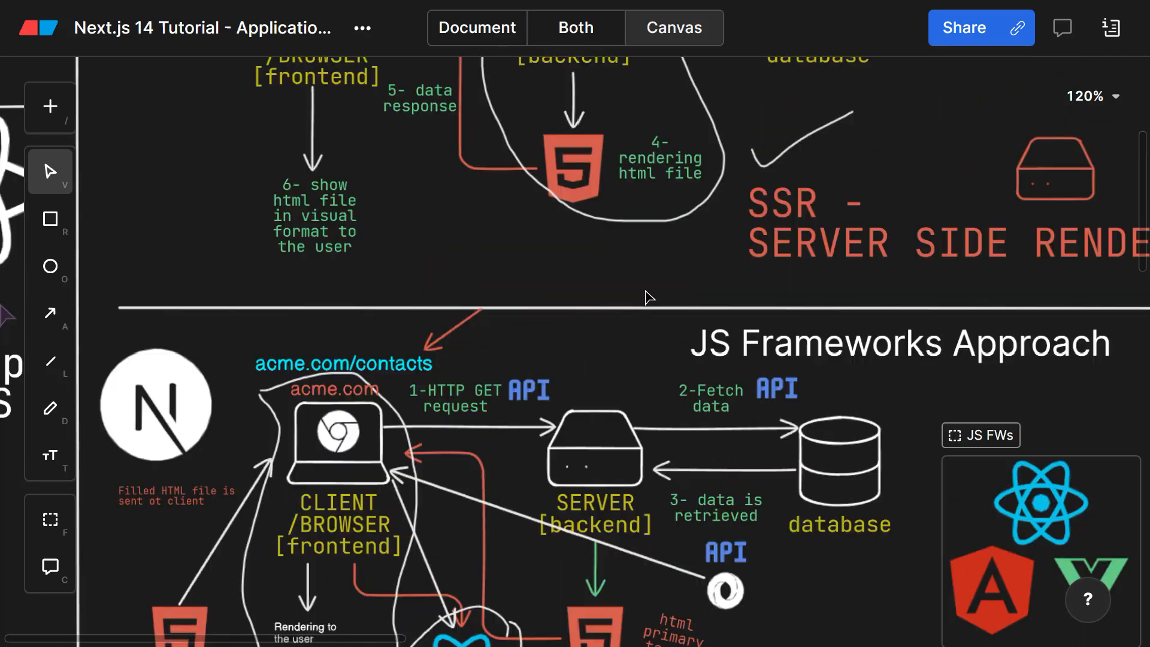
{"action": "scroll", "scroll_direction": "down", "scroll_amount": 3}
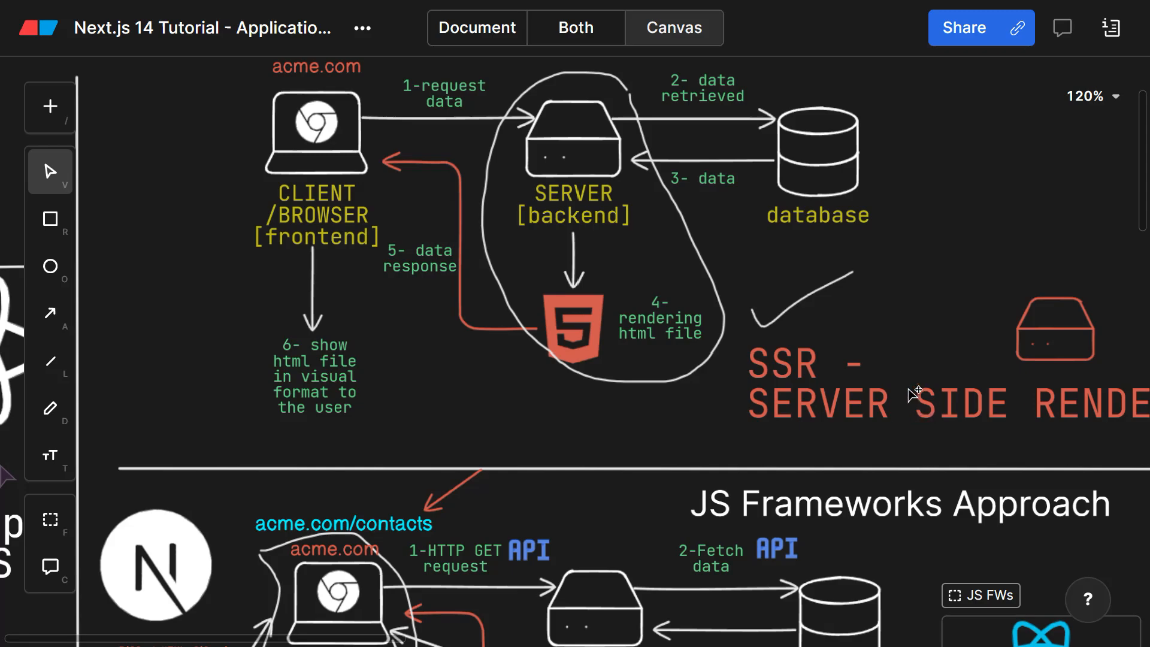
{"action": "scroll", "scroll_direction": "down", "scroll_amount": 3}
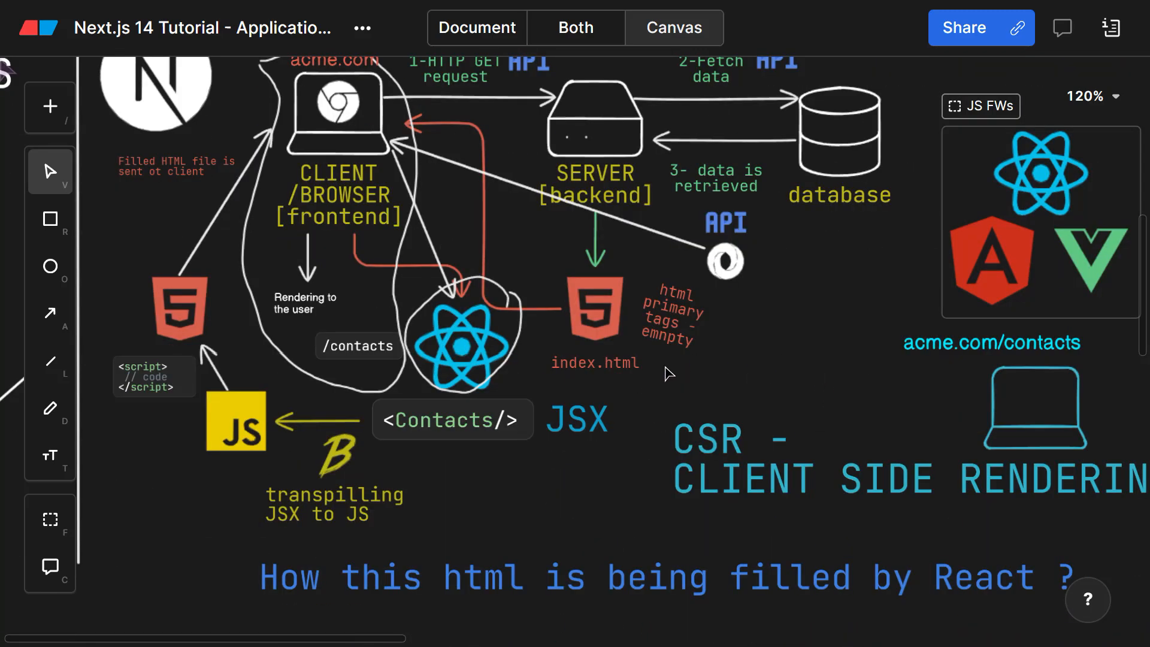
{"action": "mouse_move", "coordinate": [1019, 526]}
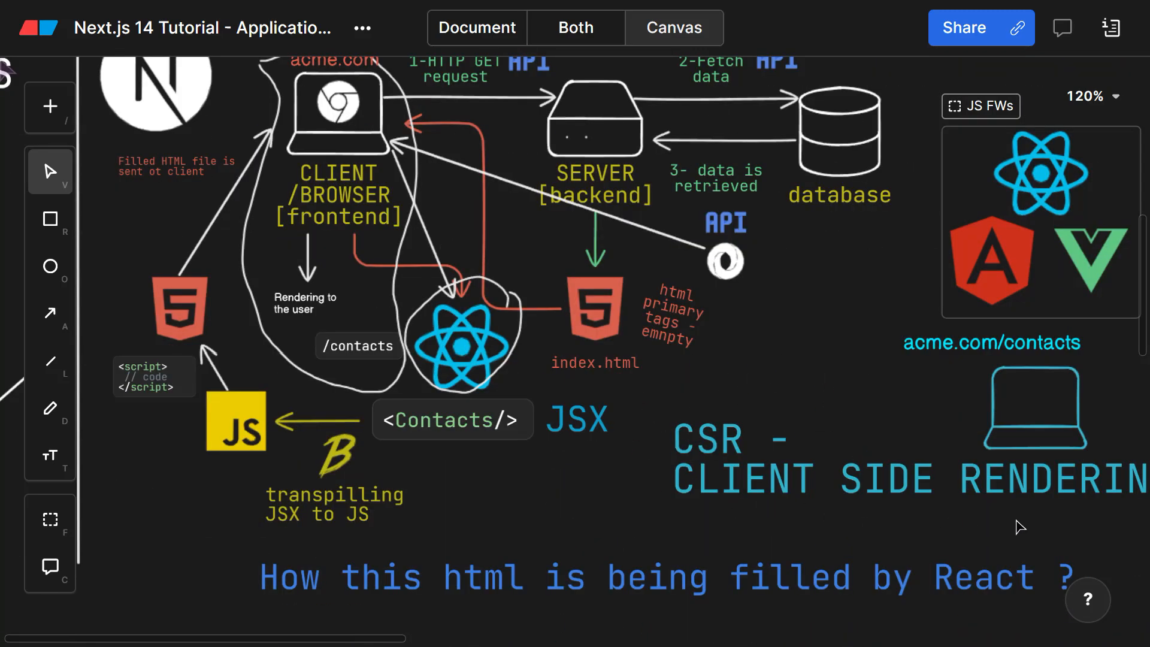
{"action": "scroll", "scroll_direction": "down", "scroll_amount": 3}
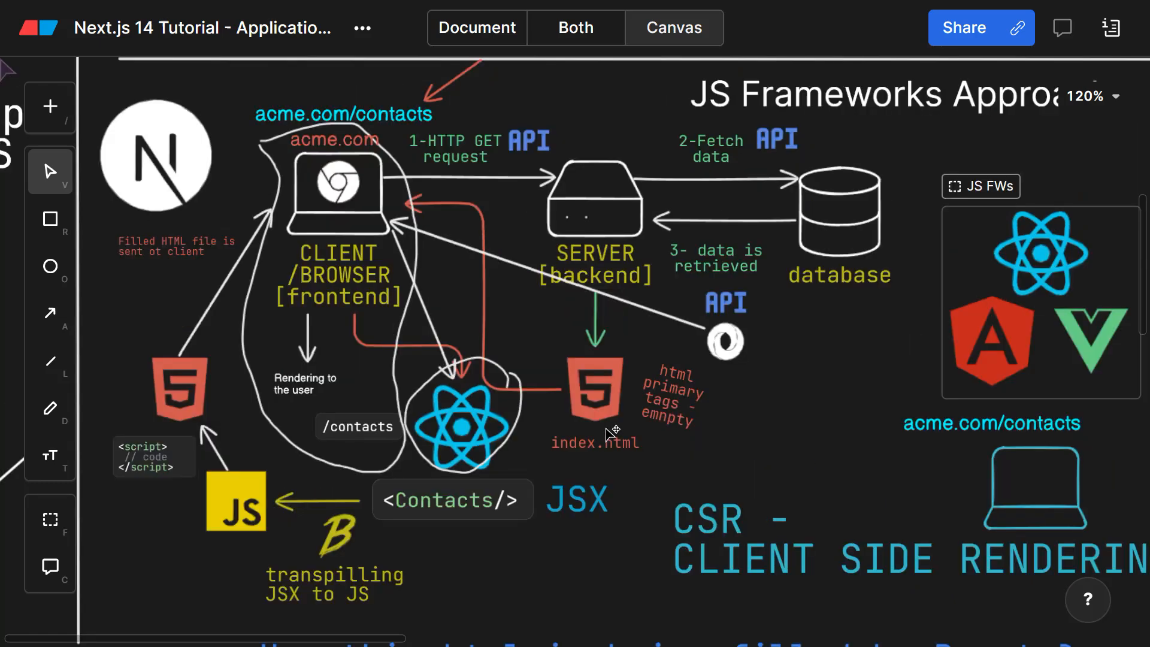
{"action": "mouse_move", "coordinate": [484, 396]}
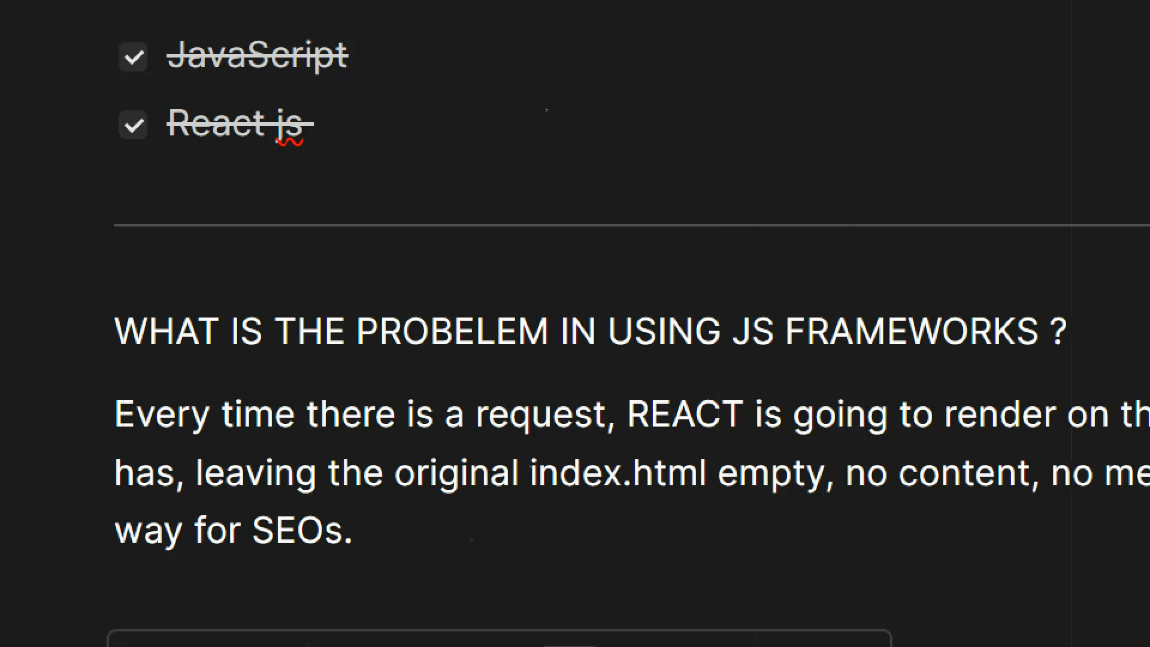
Step: Show the SEO section with crawlers indexing acme.com and Next.js built on React.js
{"action": "left_click", "coordinate": [673, 28]}
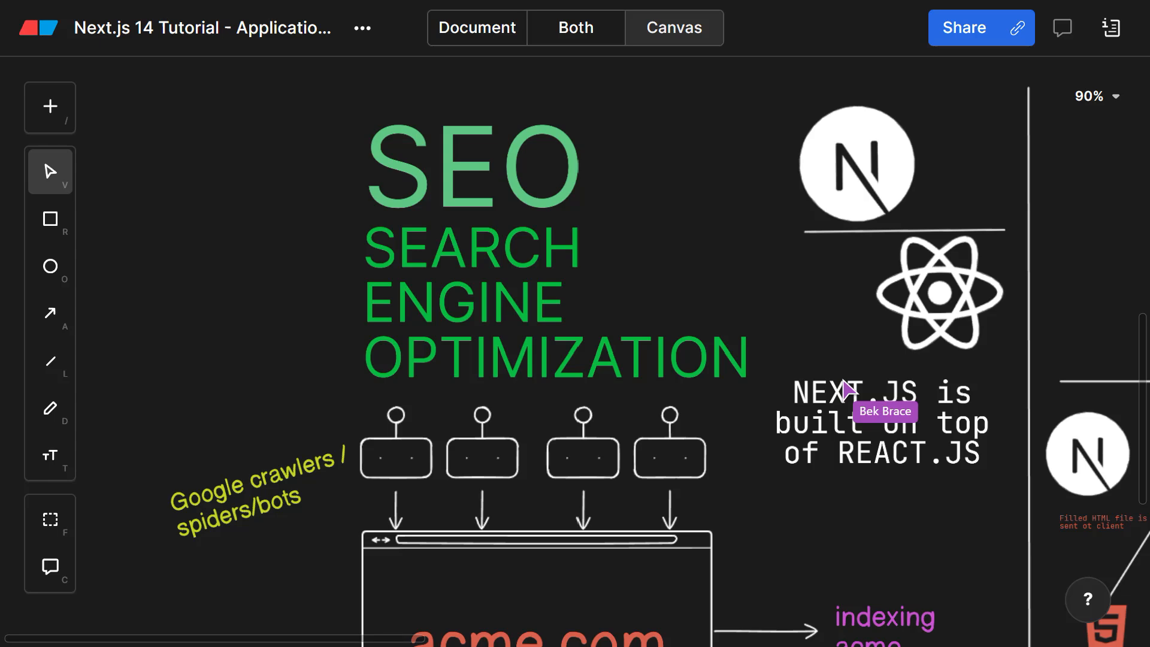
Step: Scroll down from the SEO crawlers diagram toward the traditional no-framework approach
{"action": "scroll", "scroll_direction": "down", "scroll_amount": 3}
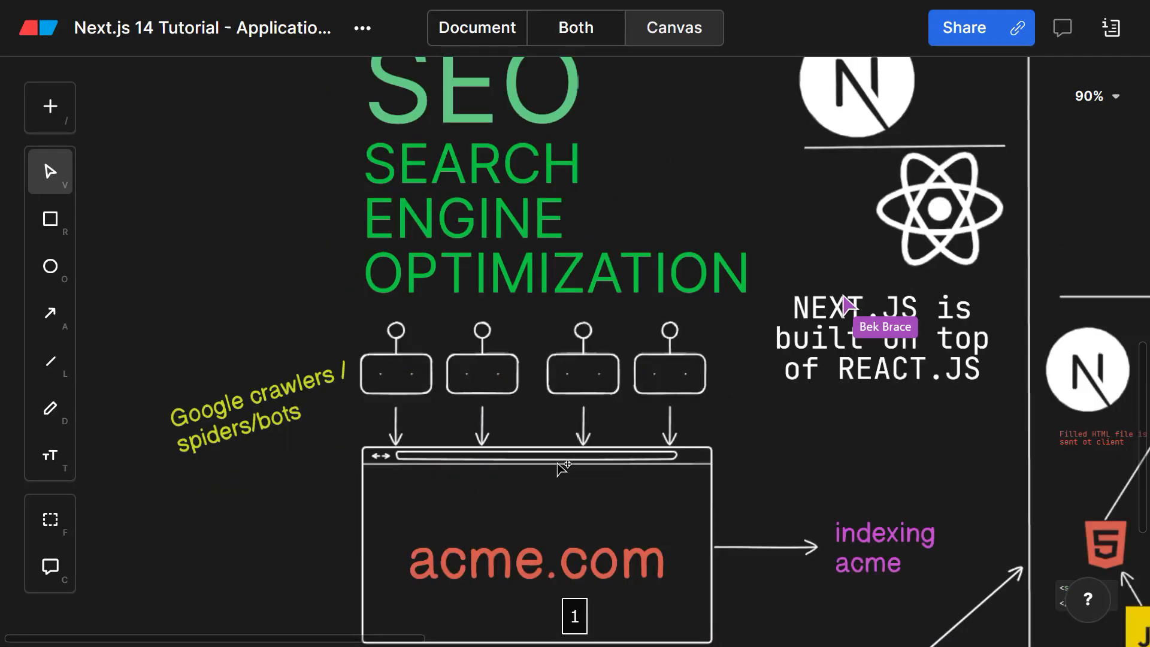
{"action": "scroll", "scroll_direction": "down", "scroll_amount": 3}
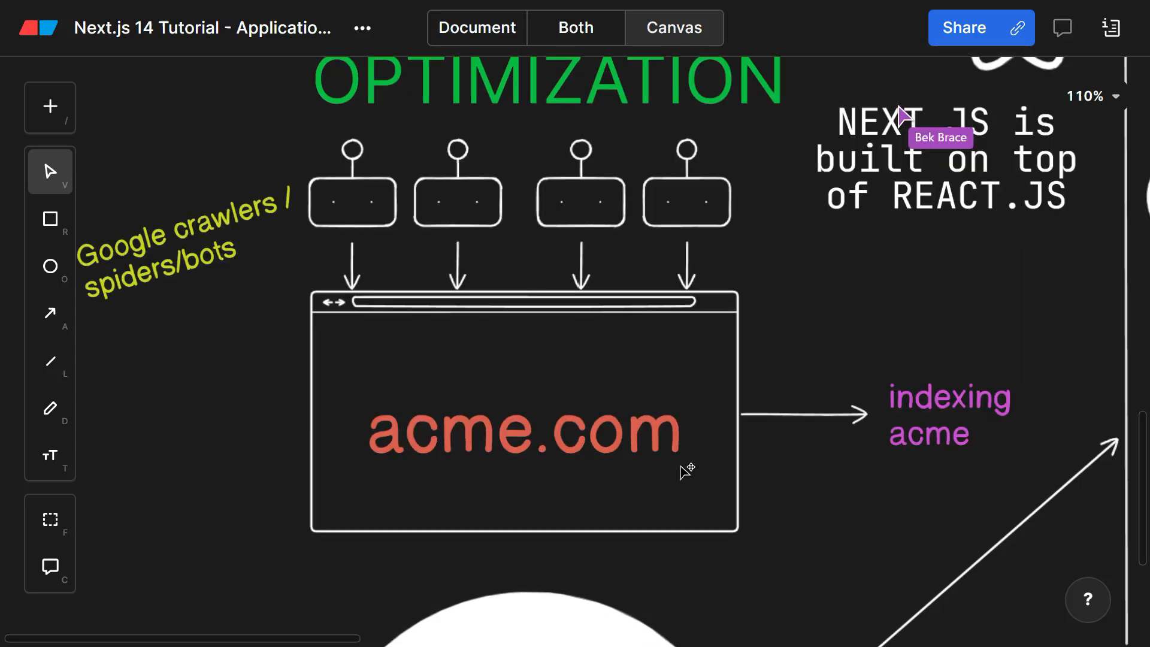
{"action": "mouse_move", "coordinate": [687, 409]}
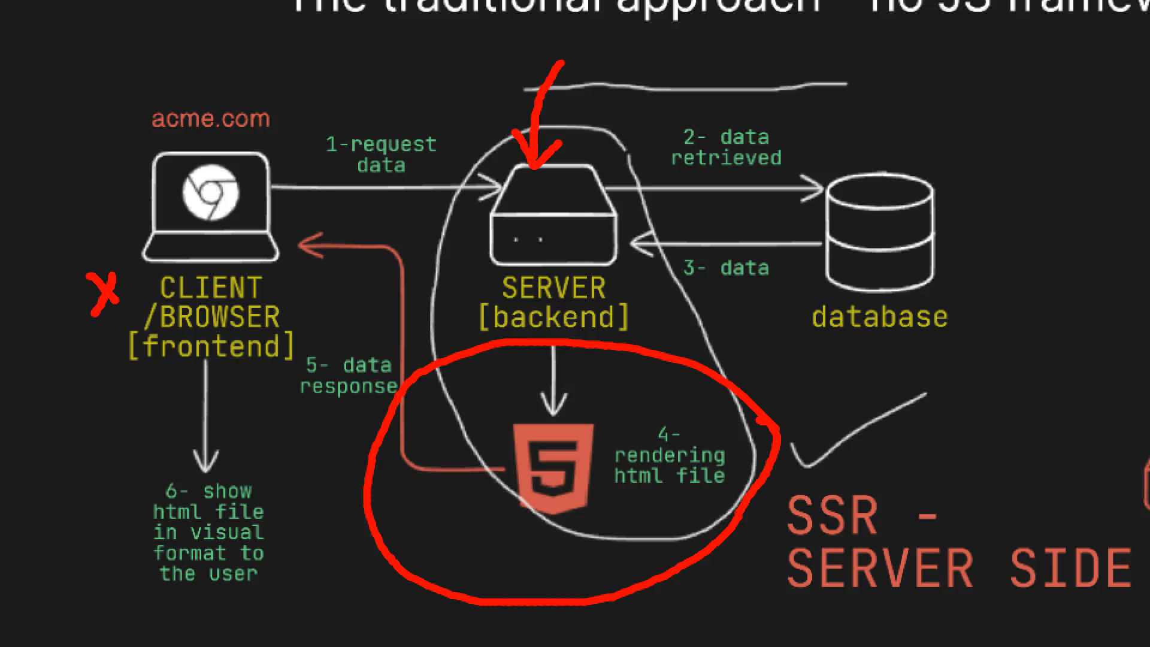
{"action": "left_click_drag", "start_coordinate": [484, 367], "coordinate": [598, 325]}
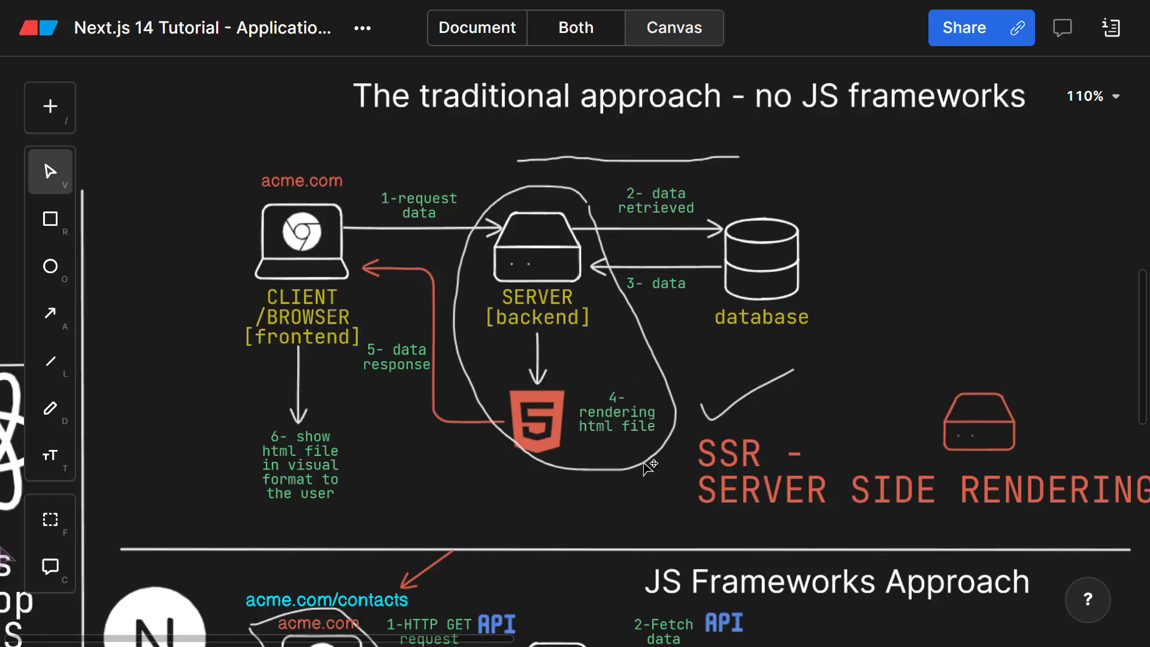
{"action": "mouse_move", "coordinate": [605, 473]}
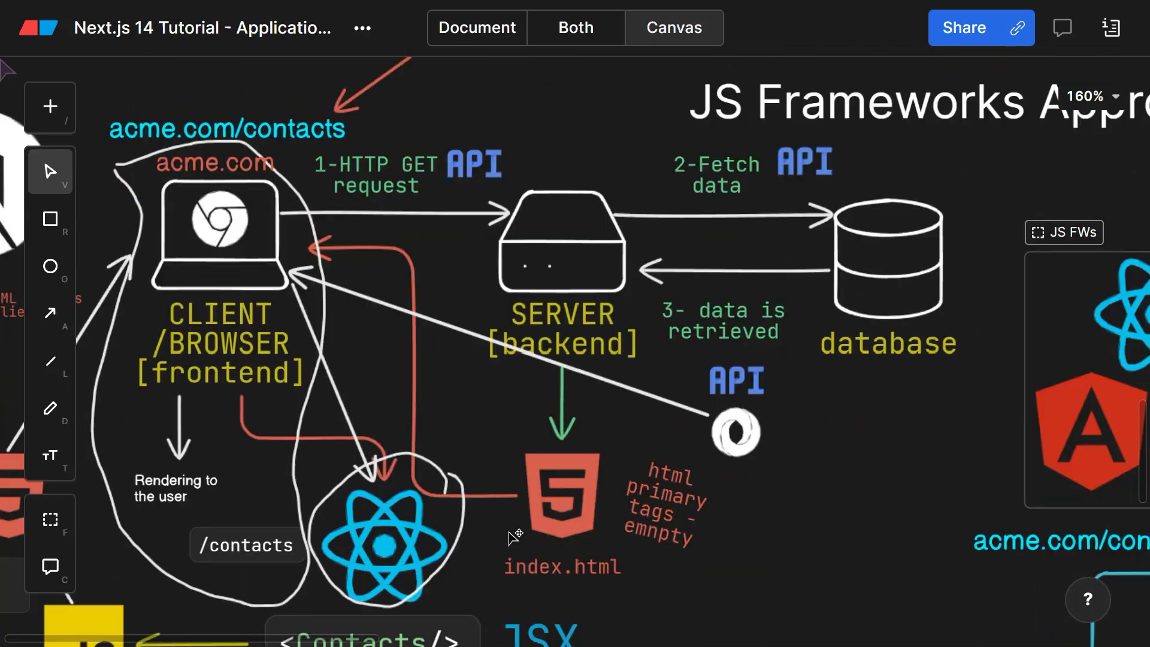
Step: Scroll down to the JS Frameworks Approach client-side rendering diagram
{"action": "scroll", "scroll_direction": "down", "scroll_amount": 3}
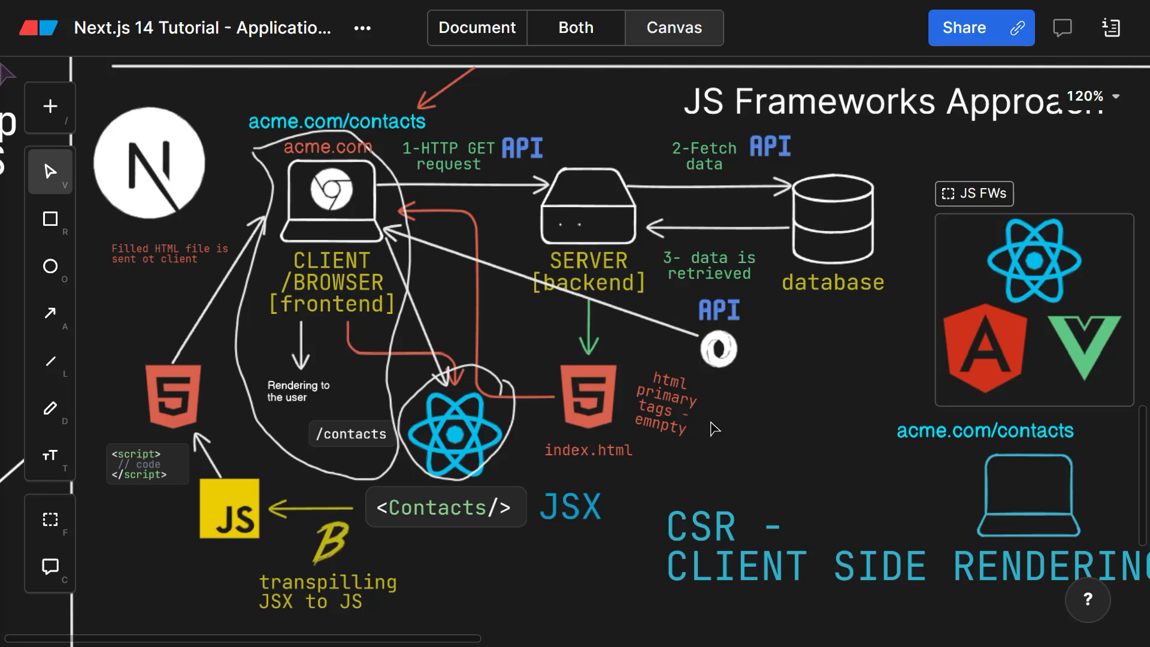
{"action": "mouse_move", "coordinate": [726, 431]}
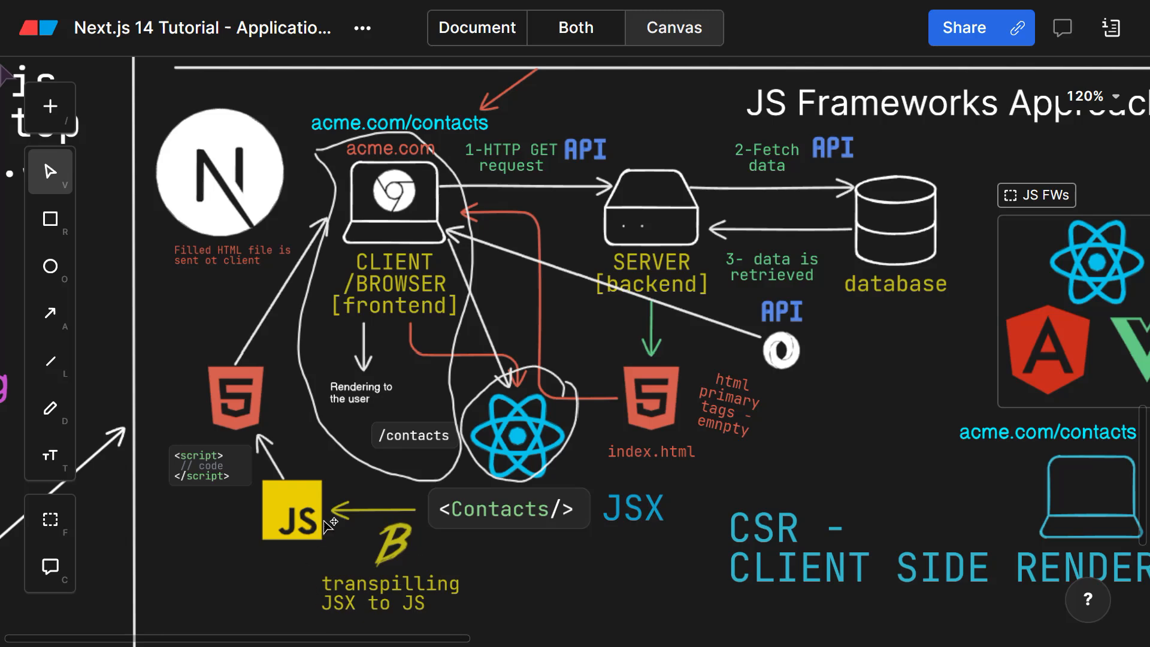
{"action": "mouse_move", "coordinate": [287, 499]}
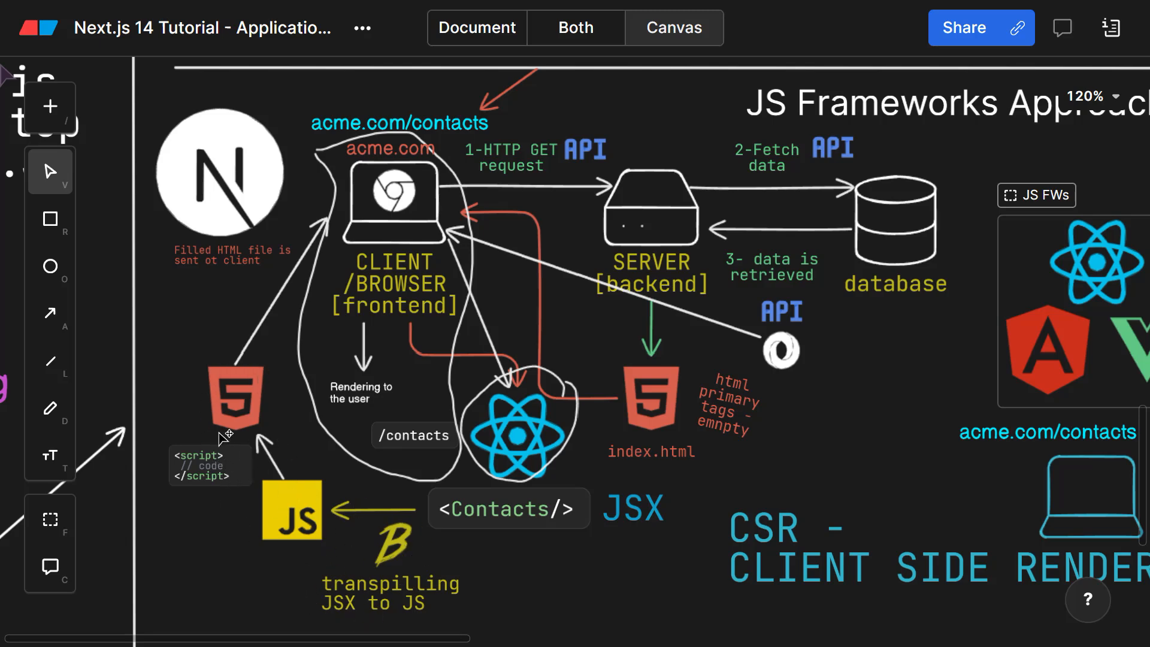
{"action": "mouse_move", "coordinate": [233, 366]}
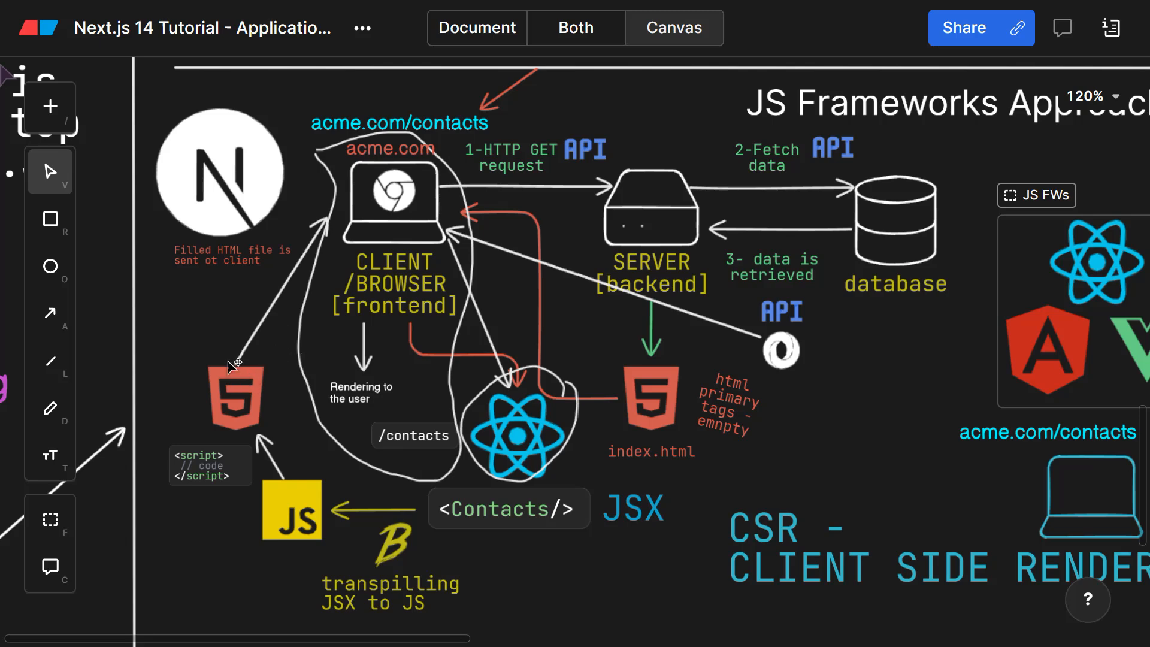
{"action": "left_click", "coordinate": [224, 174]}
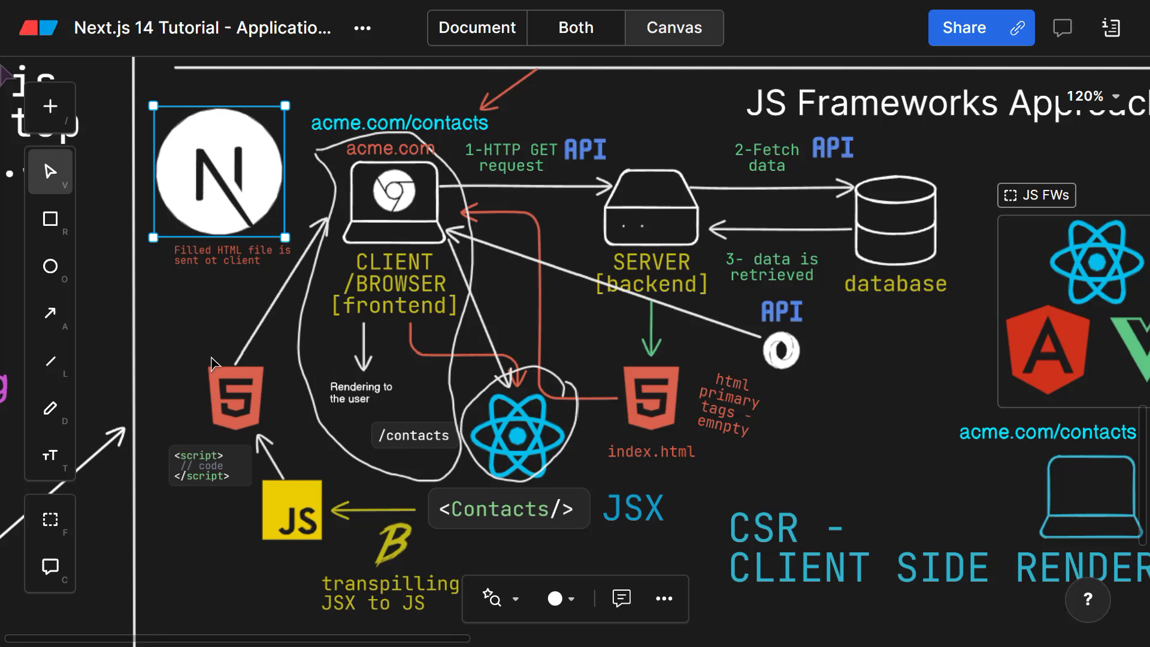
{"action": "mouse_move", "coordinate": [235, 441]}
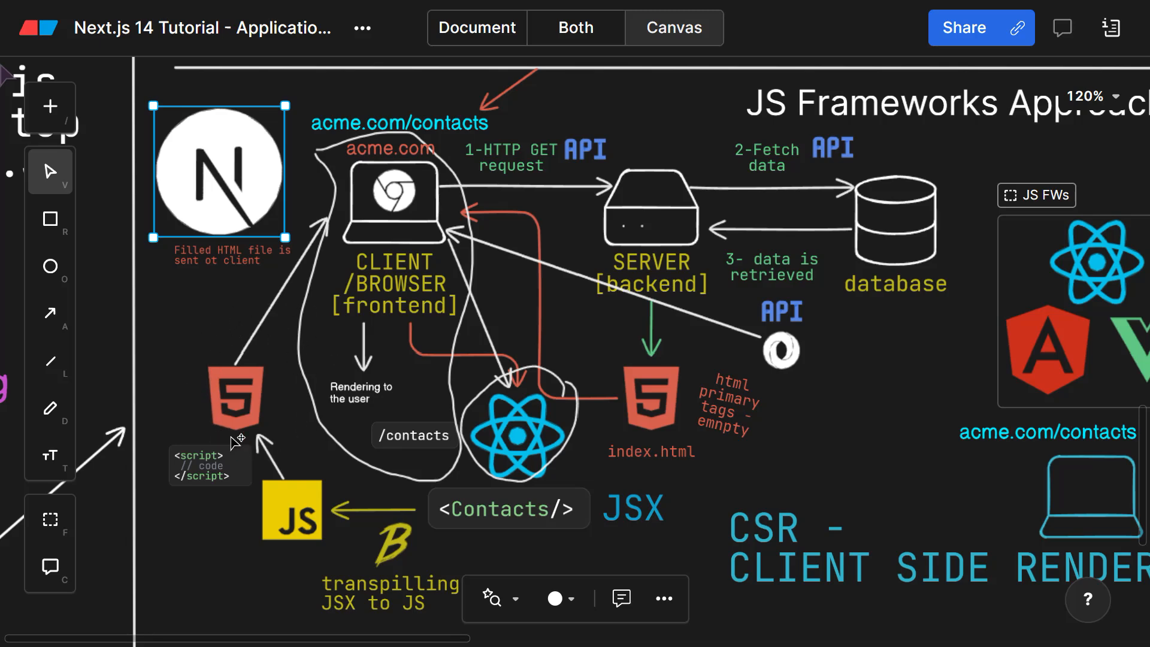
{"action": "mouse_move", "coordinate": [248, 407]}
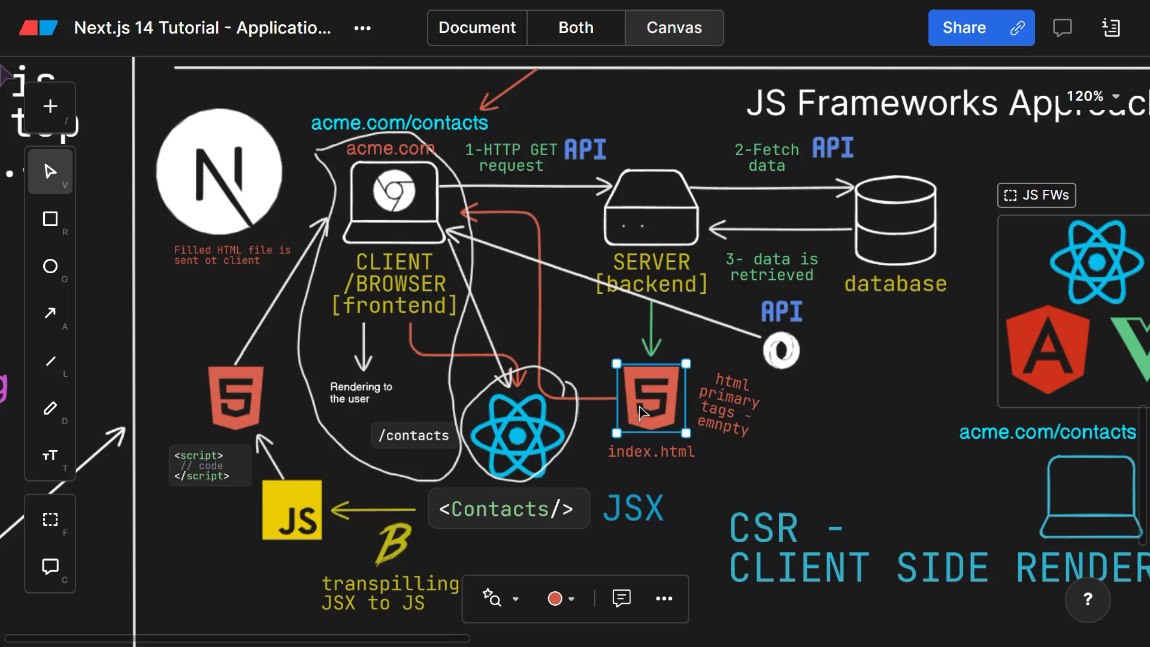
{"action": "left_click", "coordinate": [620, 572]}
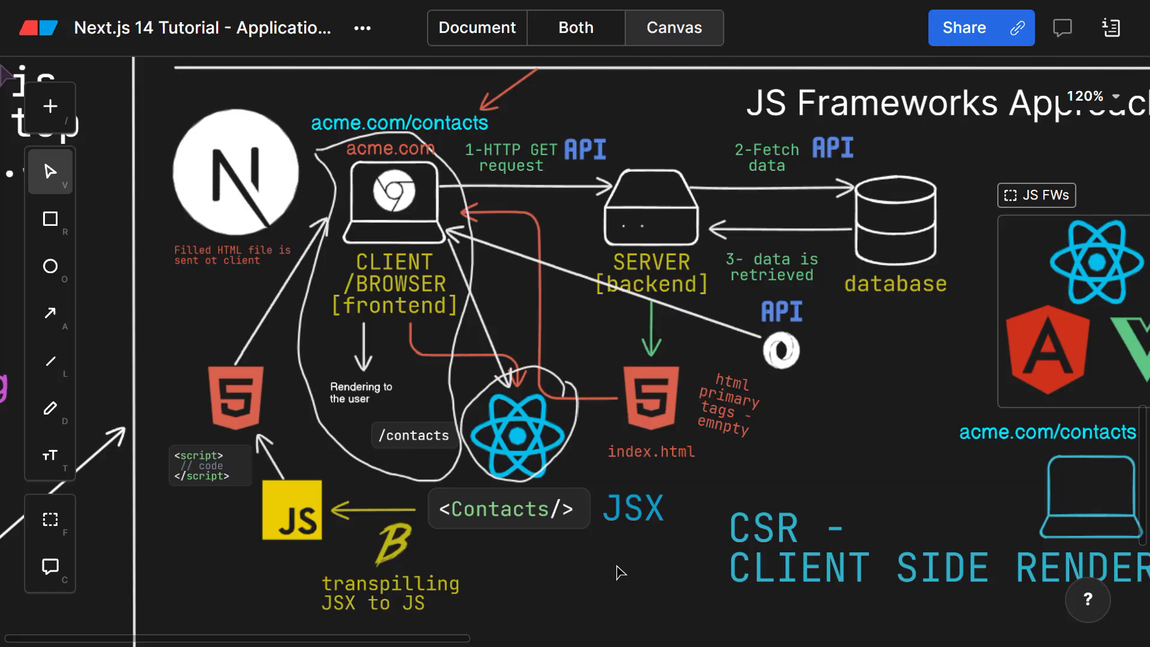
{"action": "mouse_move", "coordinate": [624, 571]}
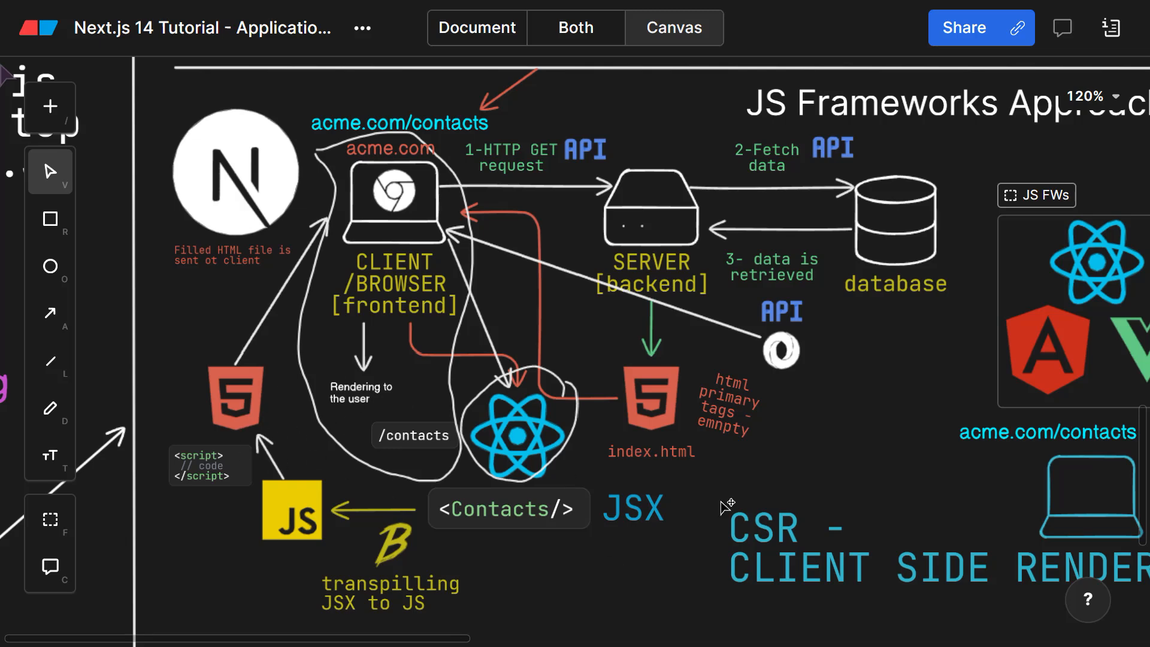
{"action": "mouse_move", "coordinate": [686, 579]}
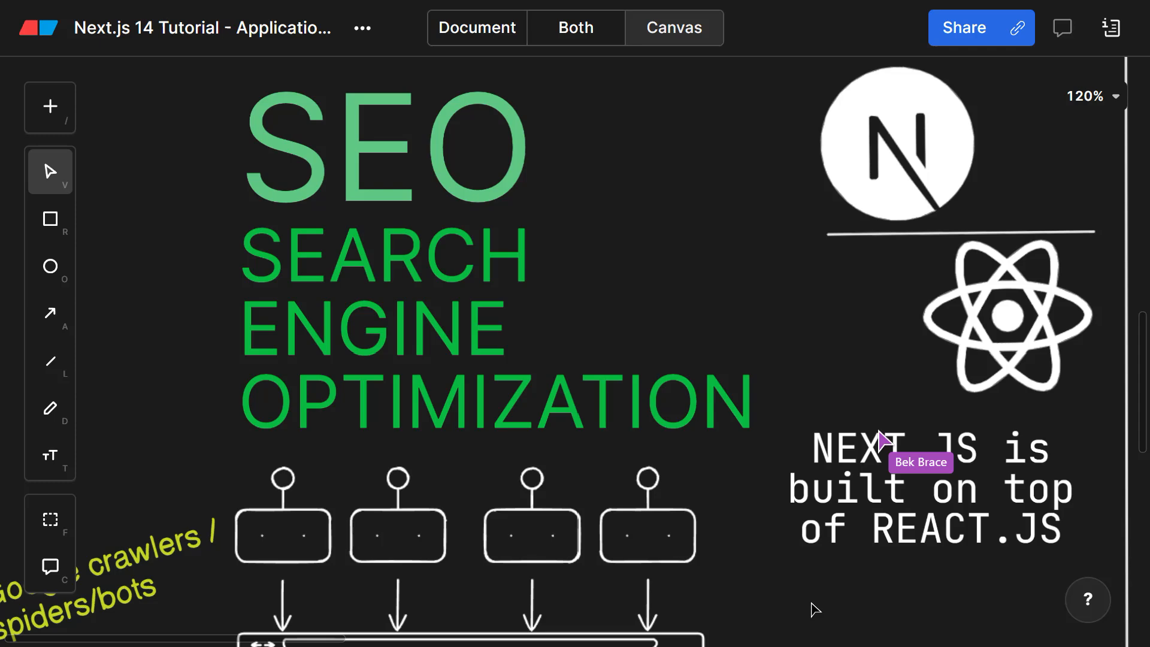
Step: Show the final-thoughts notes on Next.js combining SPAs and server-side rendering
{"action": "left_click", "coordinate": [476, 27]}
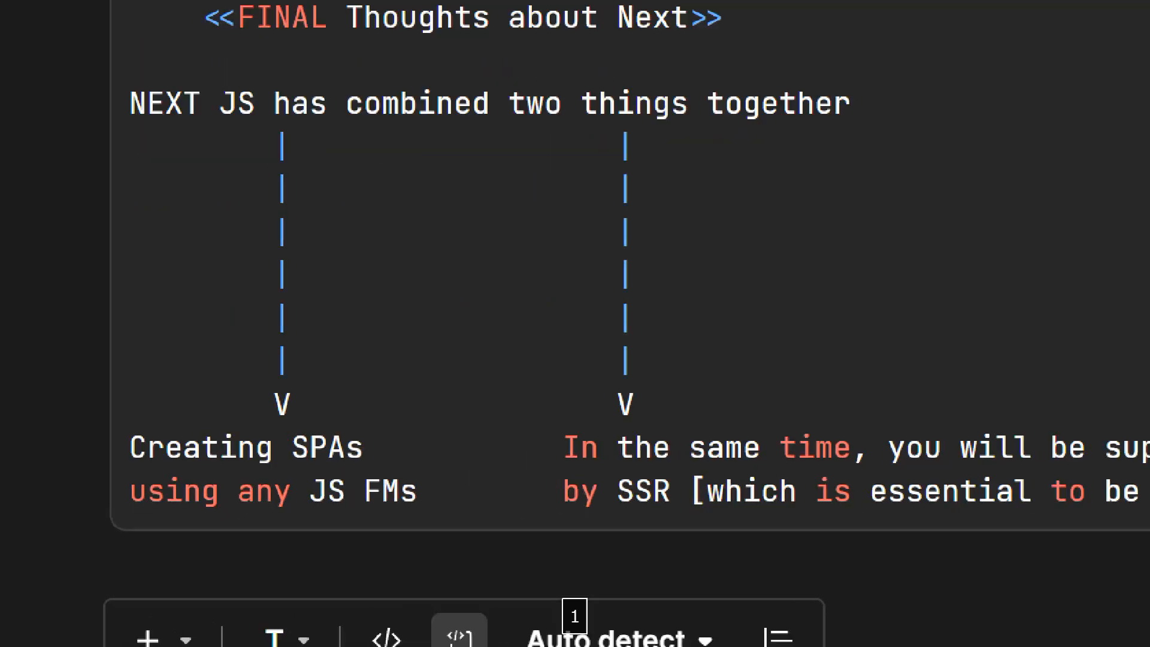
Step: Scroll down slightly through the final thoughts on Next.js combining SPAs with SSR
{"action": "scroll", "scroll_direction": "down", "scroll_amount": 3}
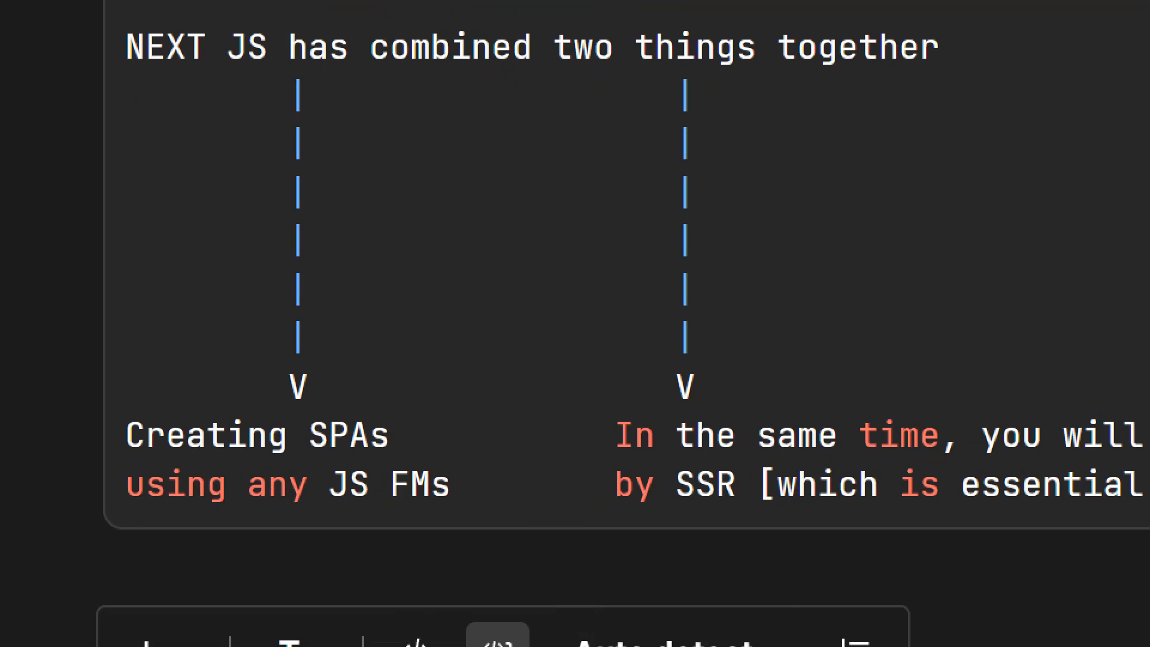